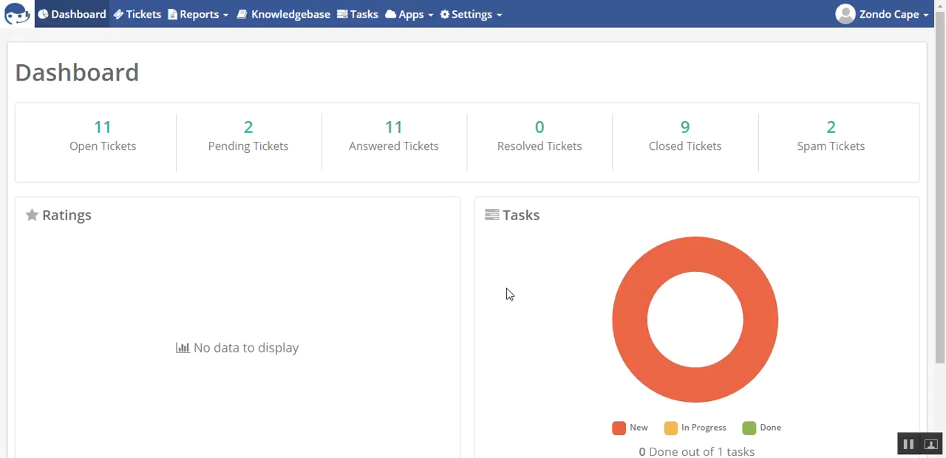
mouse_move(521, 296)
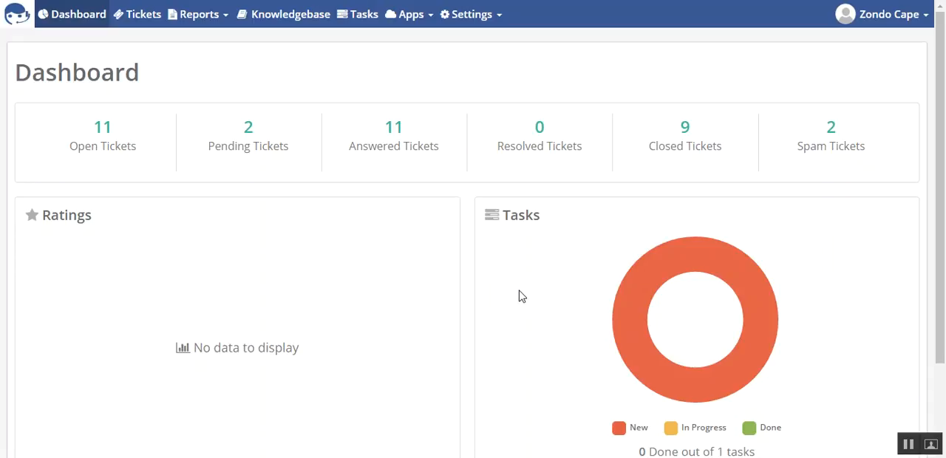
mouse_move(495, 177)
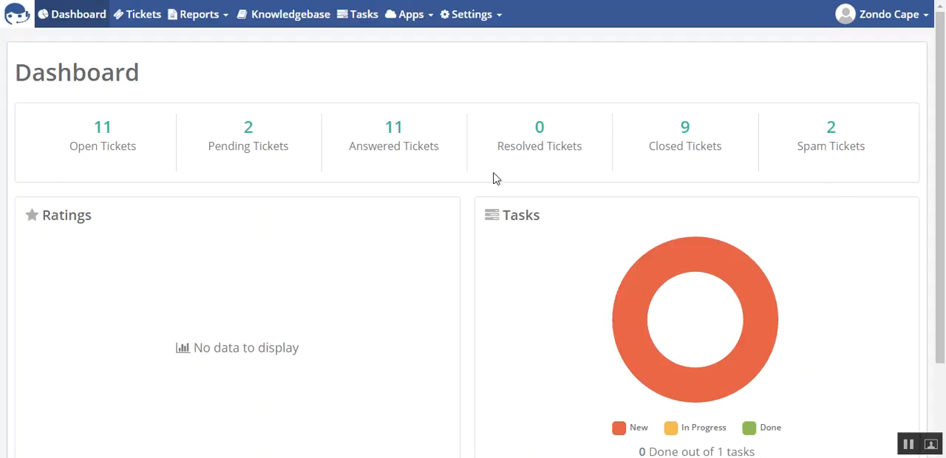
Navigate from the dashboard to the Ticket Custom Fields settings page
left_click(470, 15)
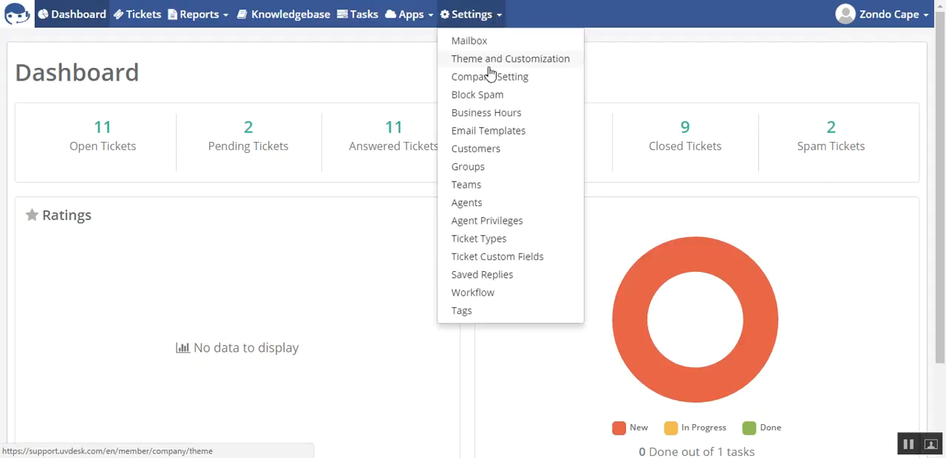
mouse_move(496, 257)
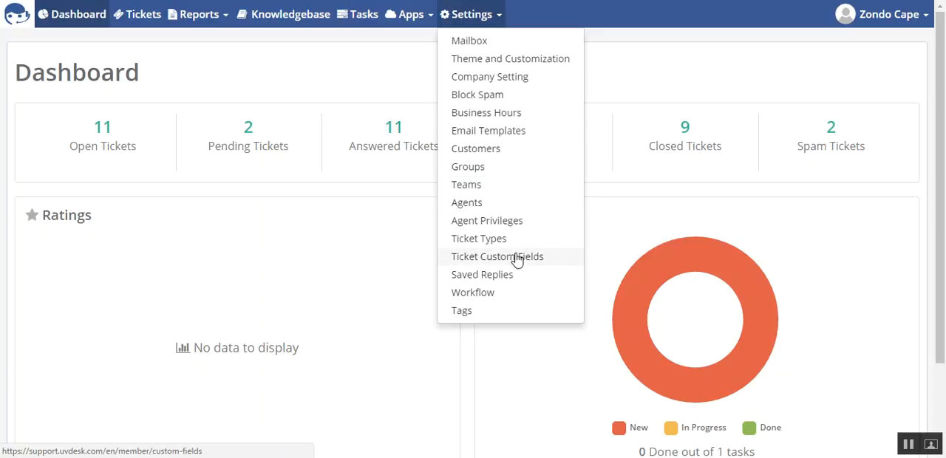
left_click(471, 15)
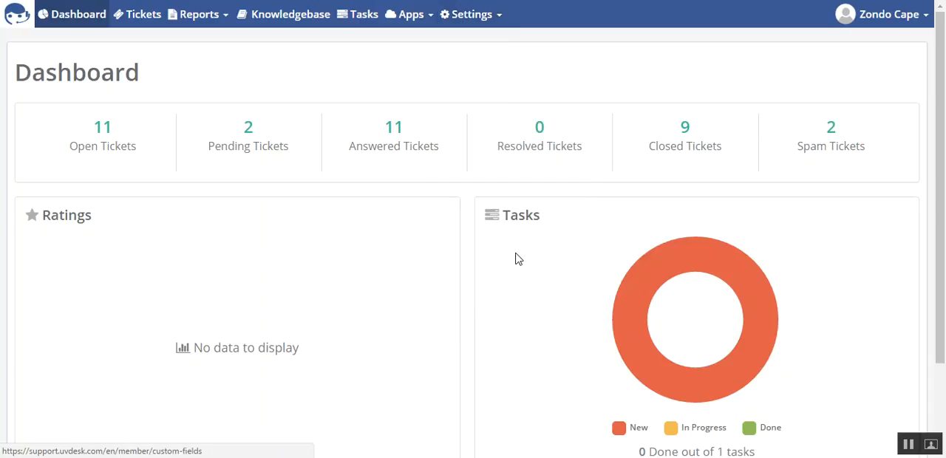
Begin adding a new custom field of type File below the checkbox field
left_click(470, 15)
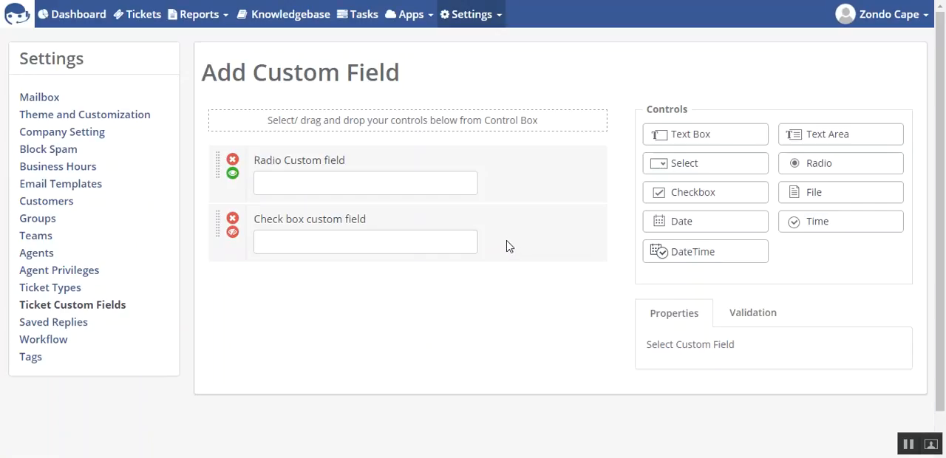
mouse_move(649, 384)
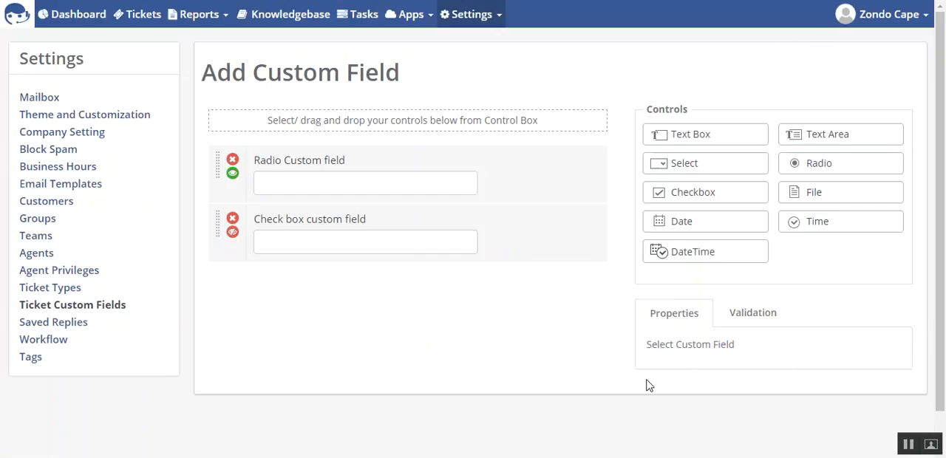
mouse_move(651, 124)
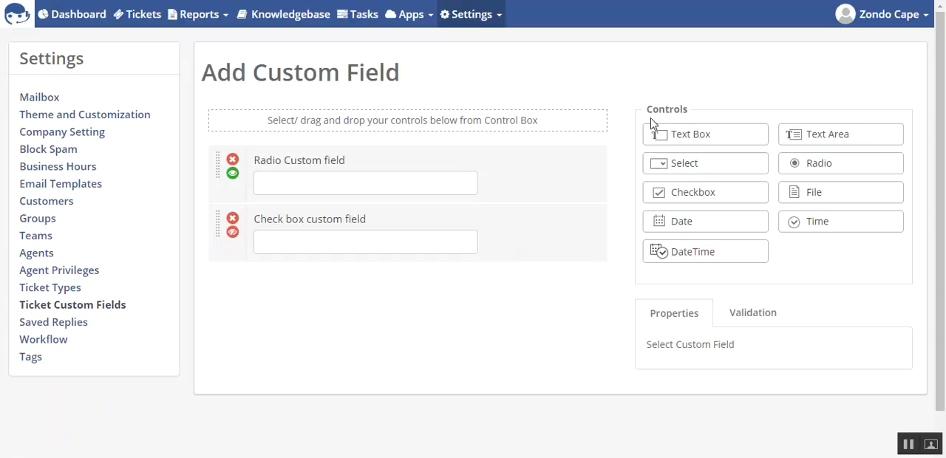
mouse_move(692, 116)
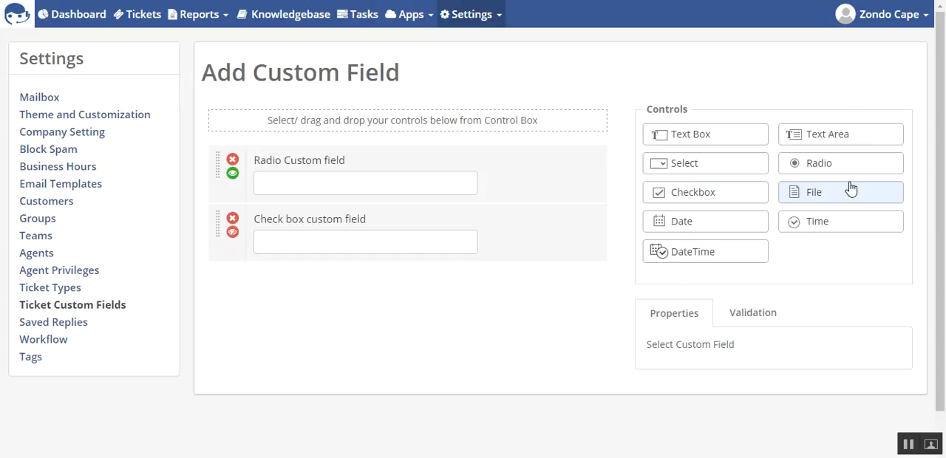
mouse_move(847, 195)
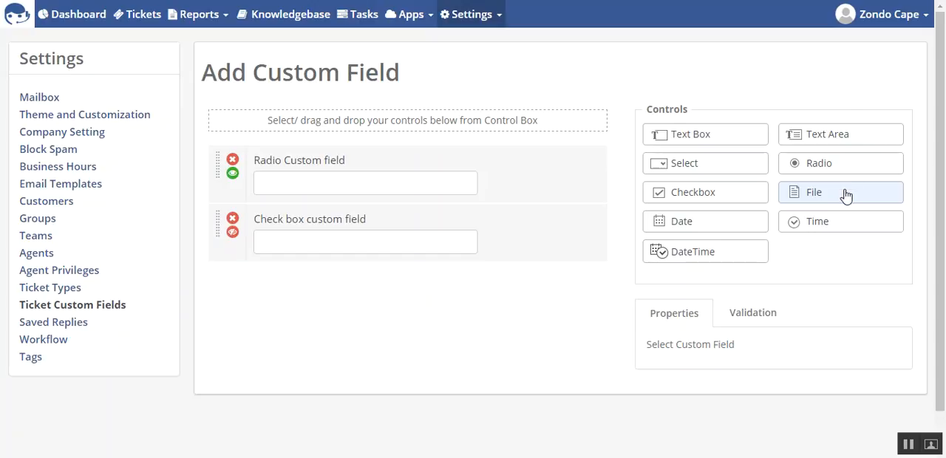
mouse_move(850, 195)
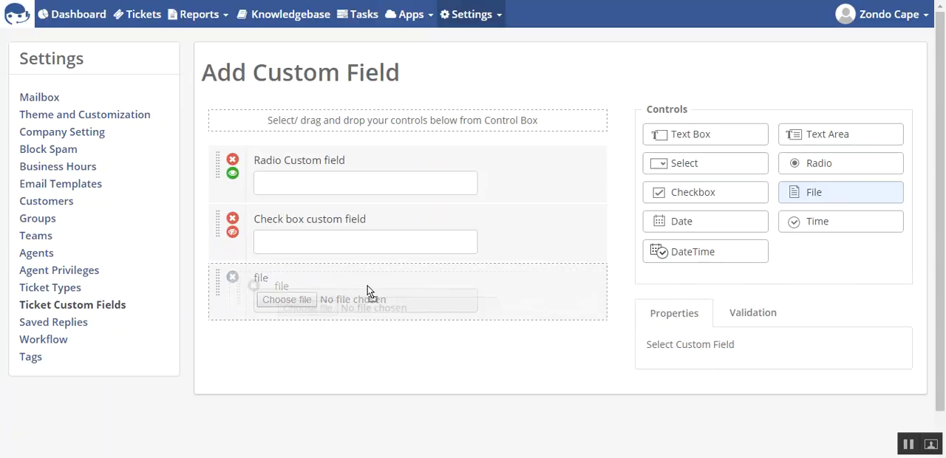
Select the new file field and review its Properties and Validation settings
left_click(369, 288)
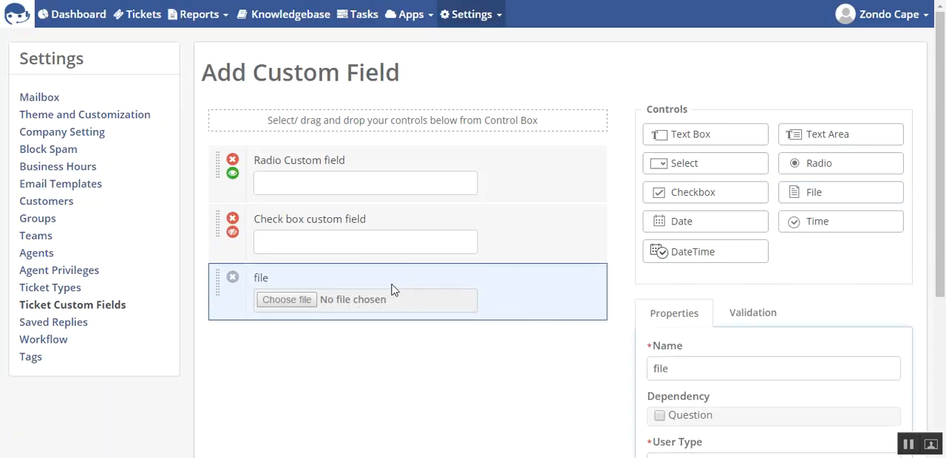
mouse_move(294, 314)
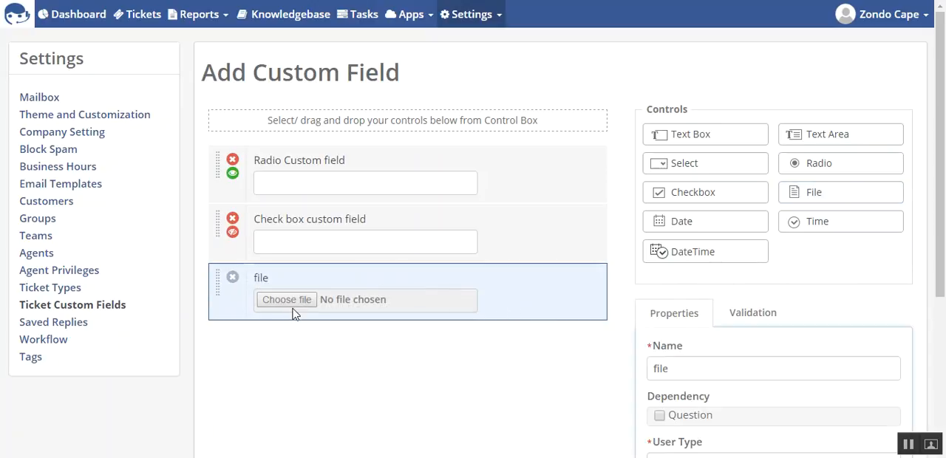
scroll("down", 3)
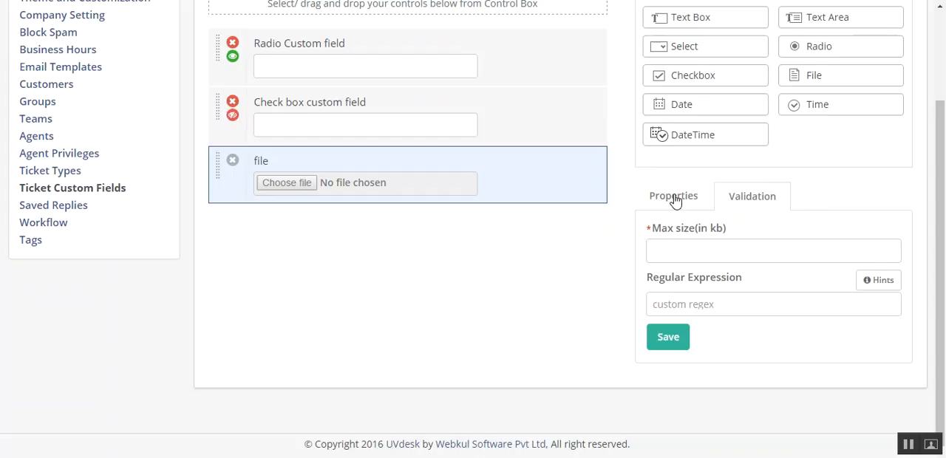
left_click(674, 195)
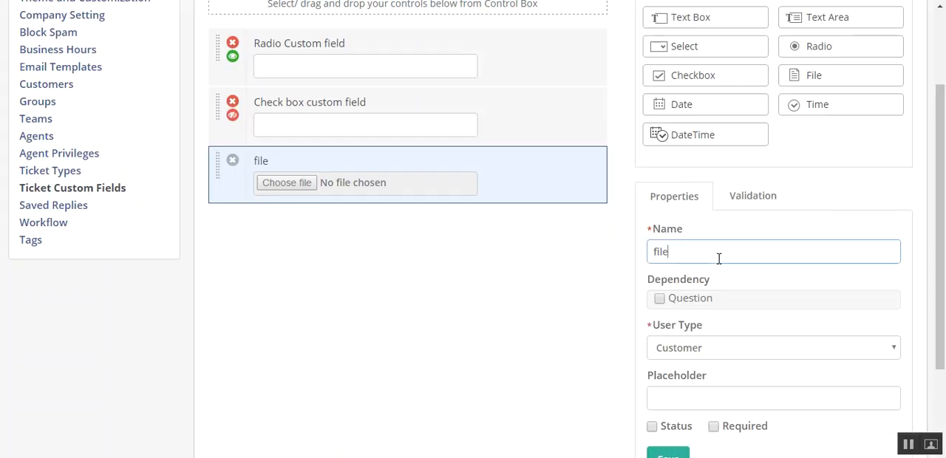
mouse_move(678, 251)
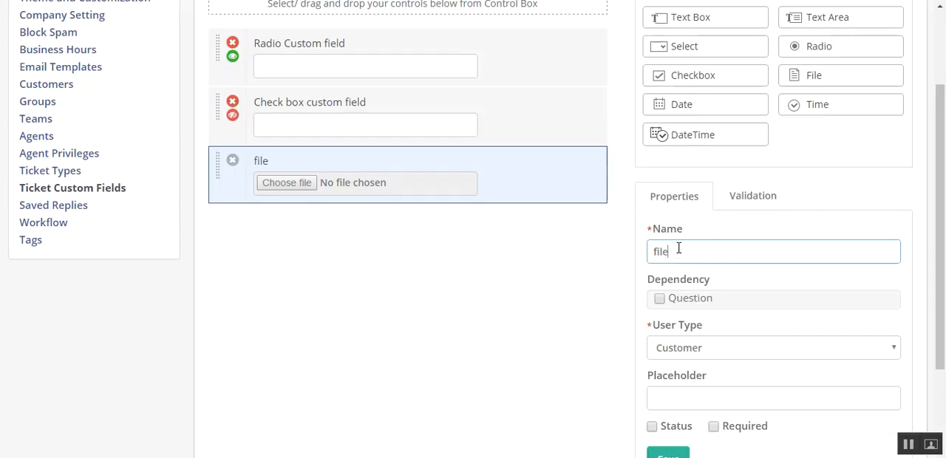
scroll("down", 3)
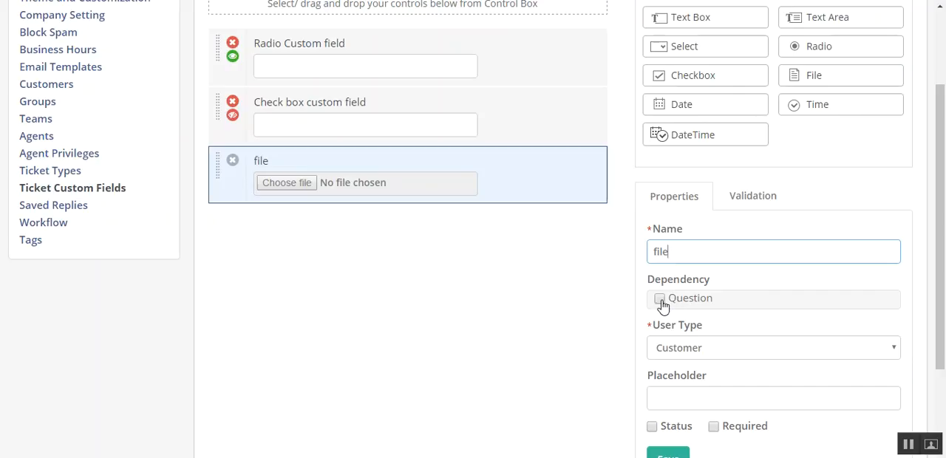
Make the file field depend on Question and keep its user type as Both
left_click(659, 298)
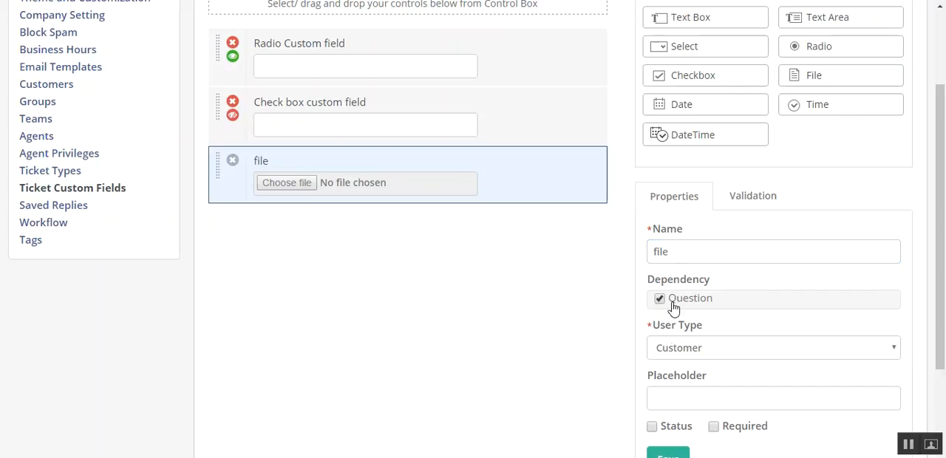
left_click(773, 348)
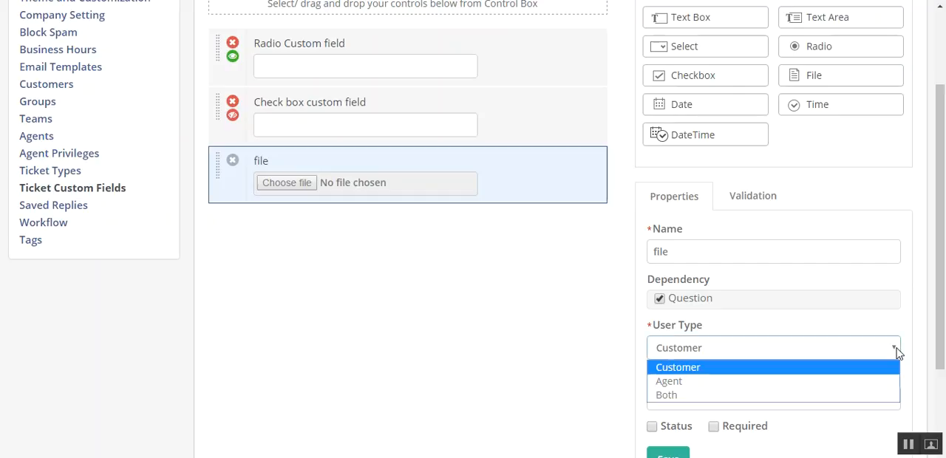
mouse_move(672, 377)
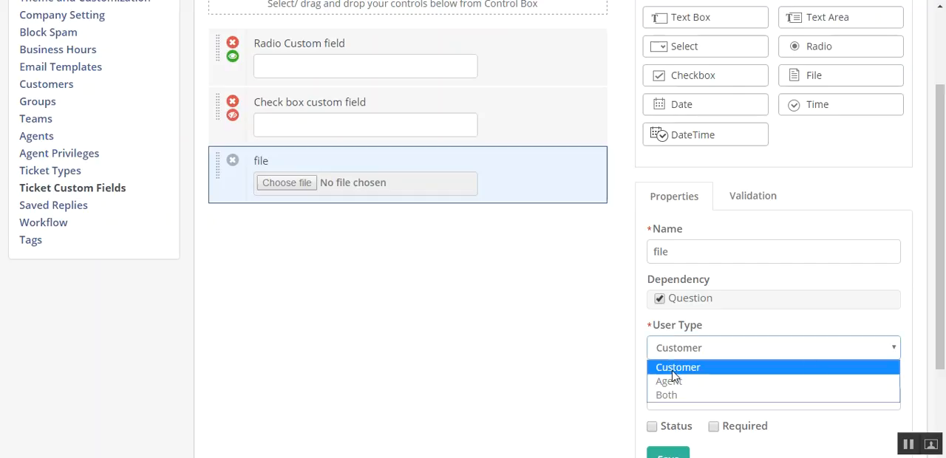
mouse_move(674, 375)
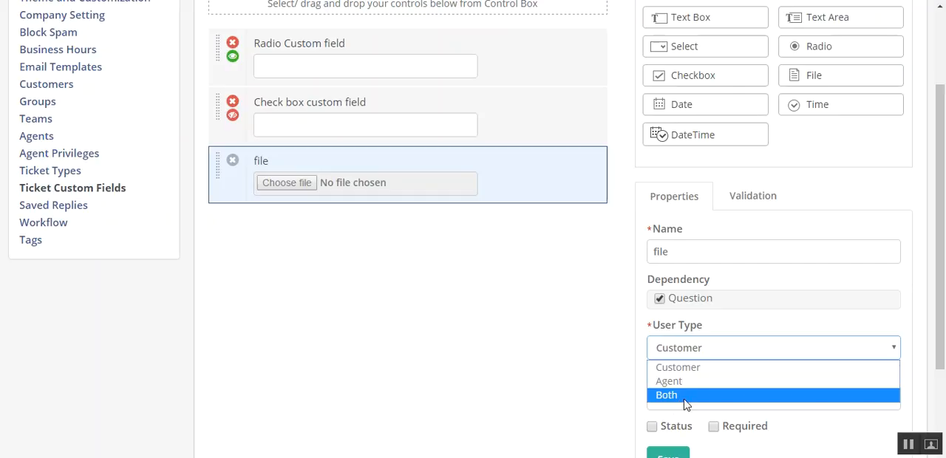
left_click(665, 395)
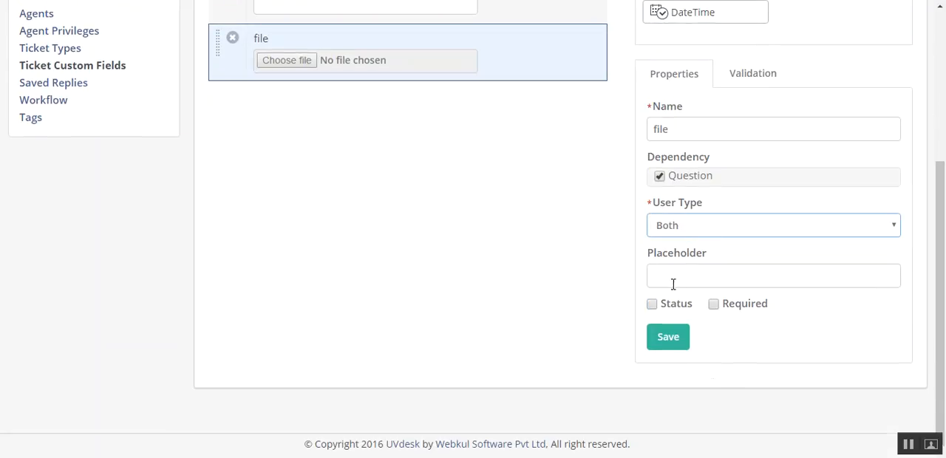
Set the placeholder to 'Uploading error' and mark the field active and required
left_click(772, 274)
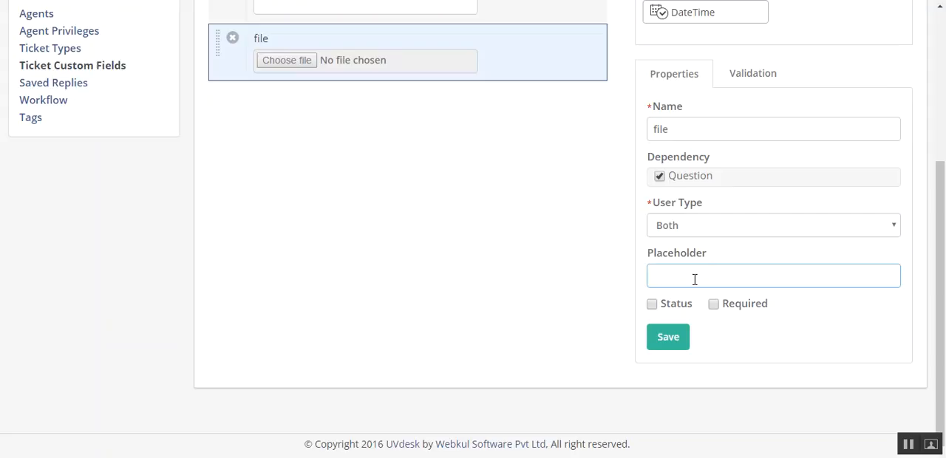
type("Uploading")
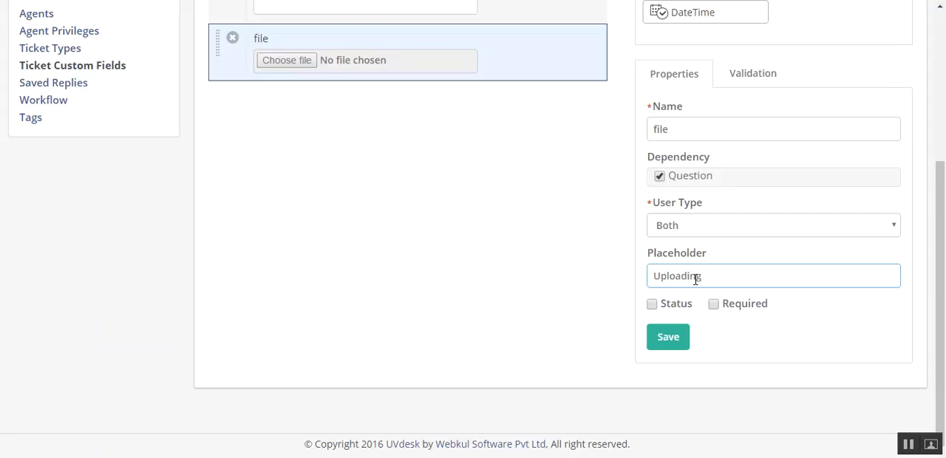
type("err")
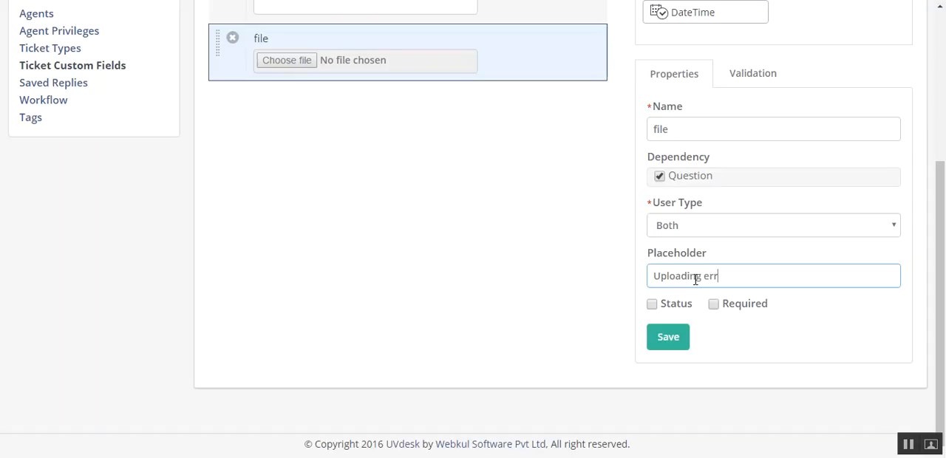
type("or")
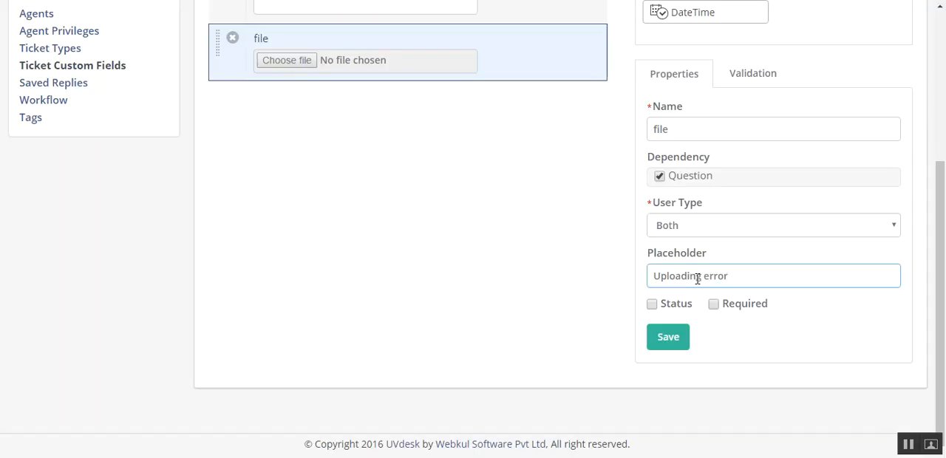
mouse_move(807, 254)
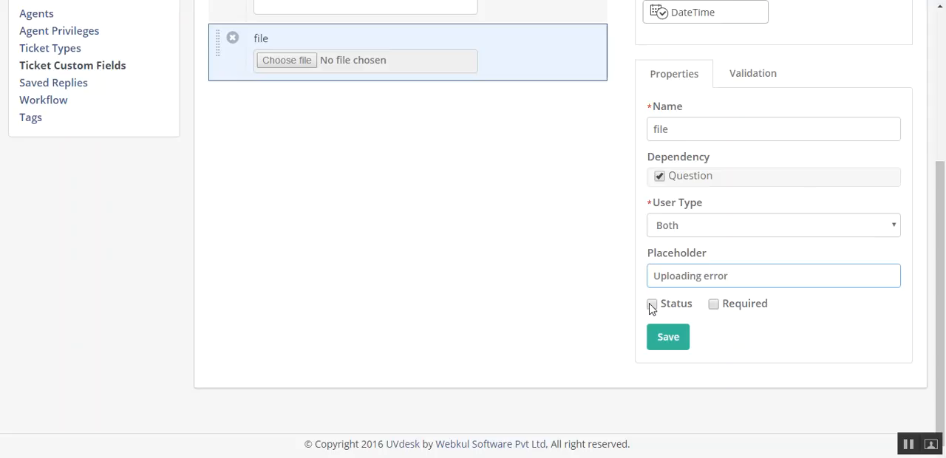
left_click(651, 304)
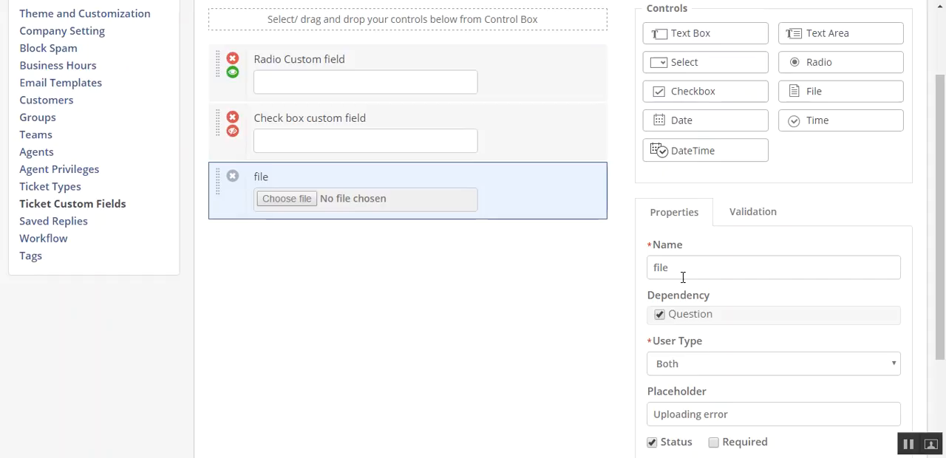
scroll("down", 3)
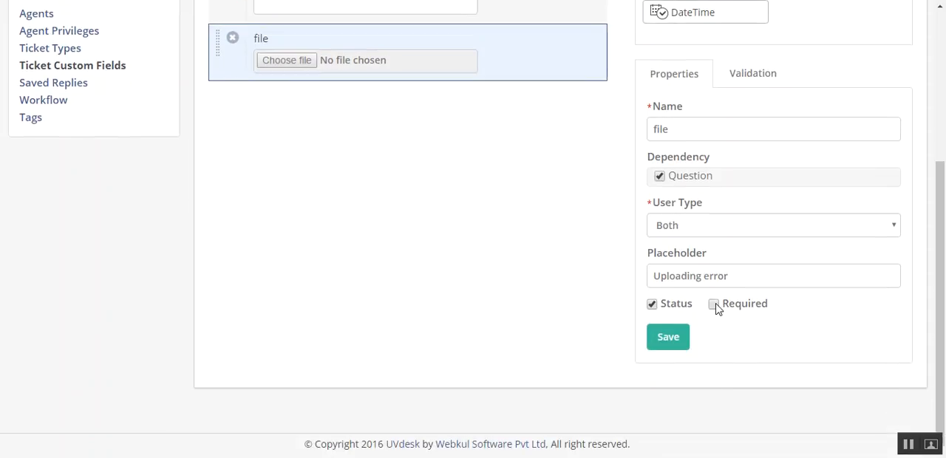
left_click(712, 305)
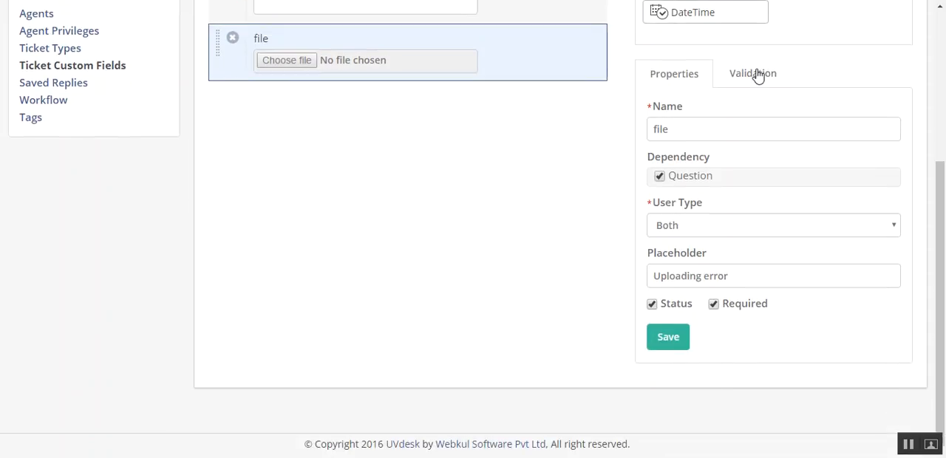
In Validation, limit the maximum upload size to 20 kb
left_click(750, 74)
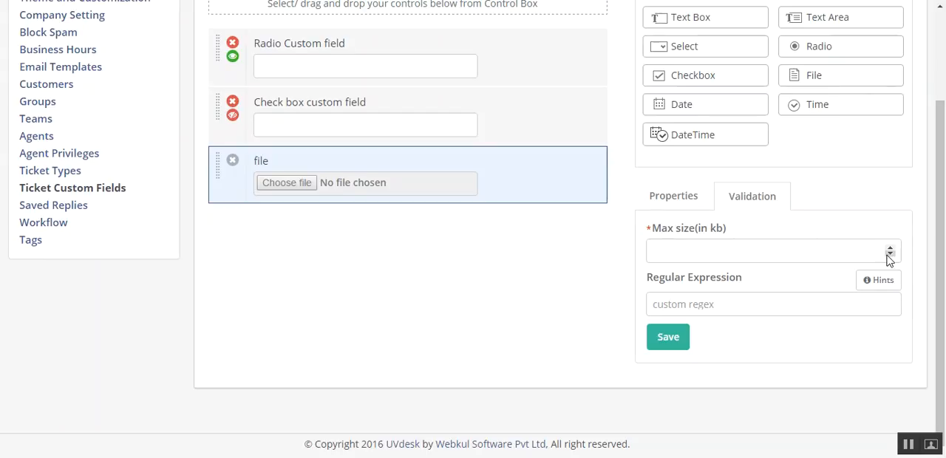
type("-2")
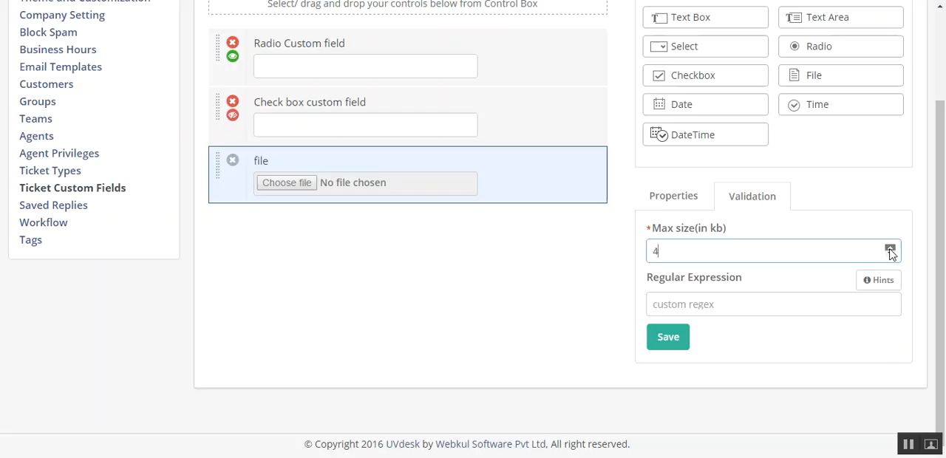
left_click(890, 246)
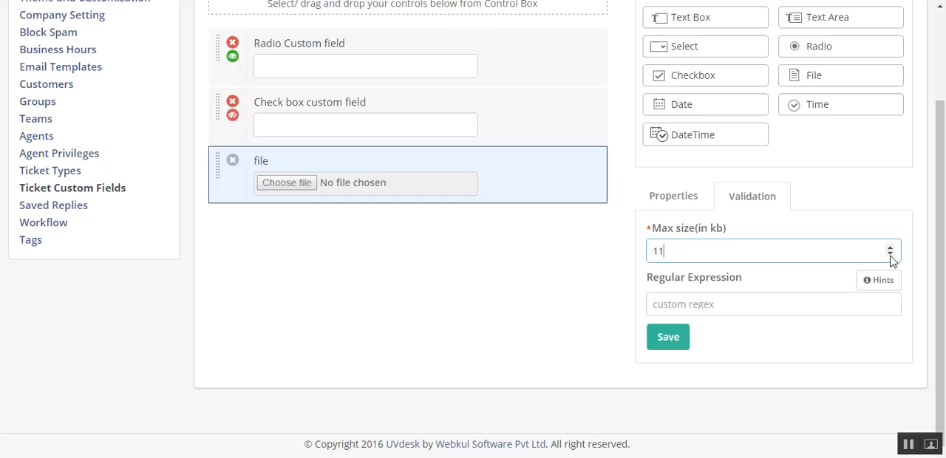
left_click(889, 254)
type("20")
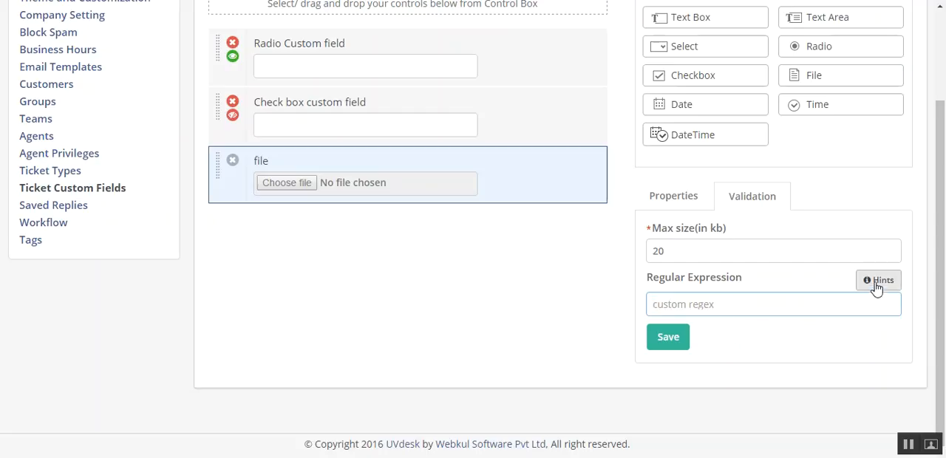
left_click(772, 305)
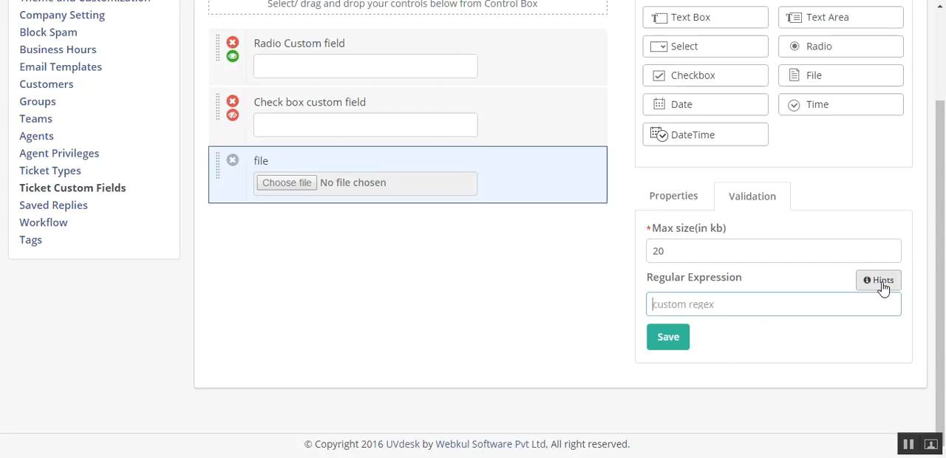
Apply the Number regex ^[1-9][0-9]*$ from Hints and save the file field
left_click(878, 280)
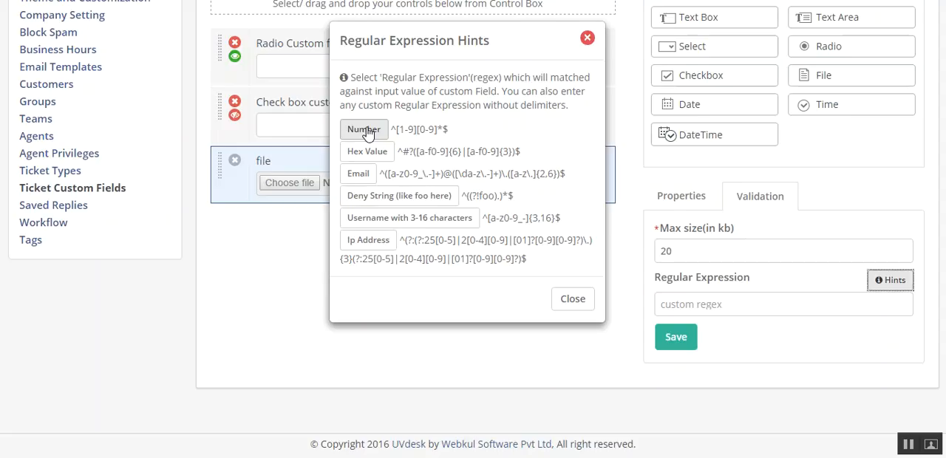
left_click(364, 130)
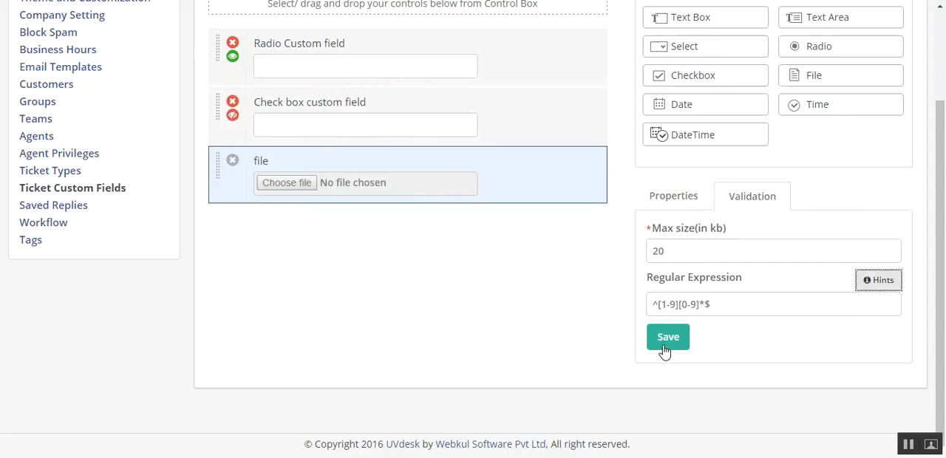
left_click(668, 336)
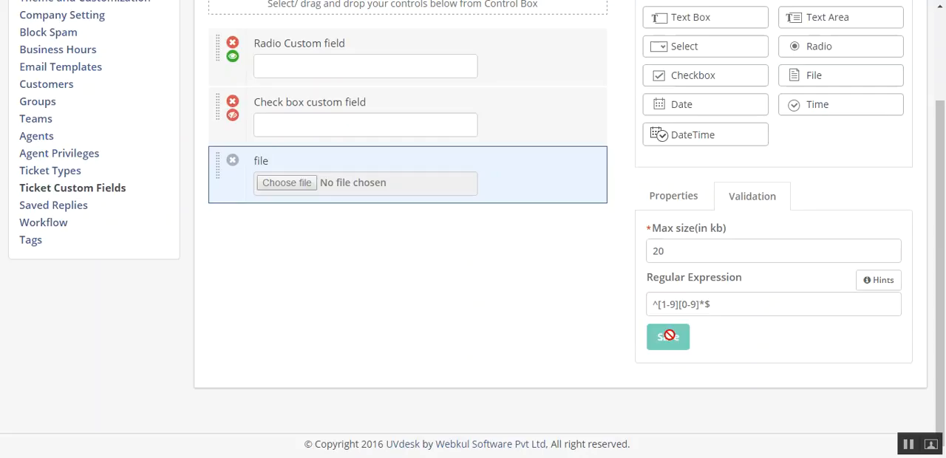
left_click(668, 337)
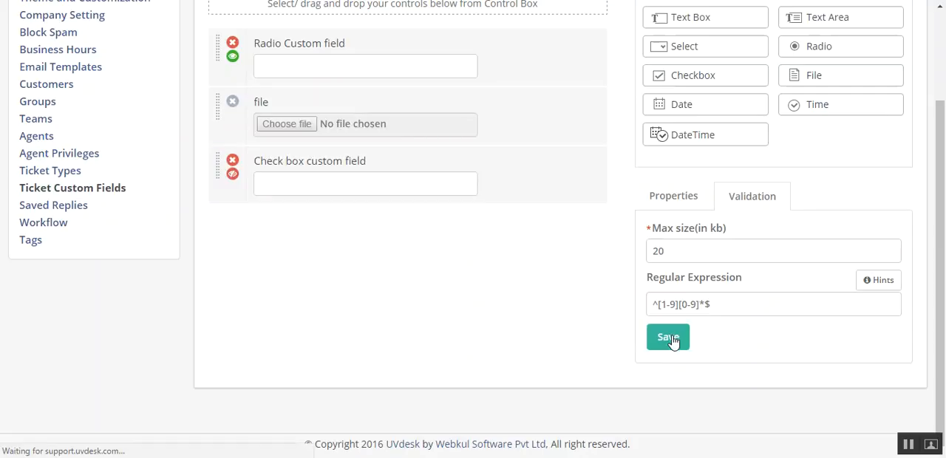
Complete the save so the builder reloads showing only the radio and checkbox fields
left_click(668, 337)
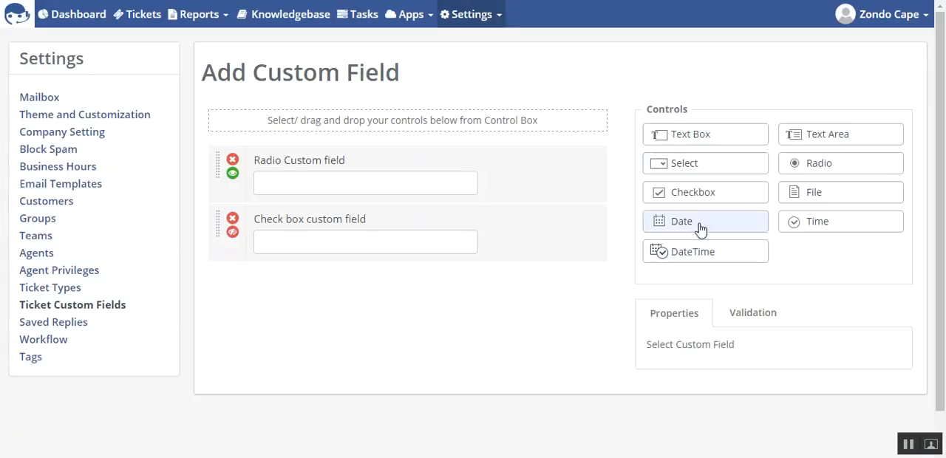
mouse_move(734, 153)
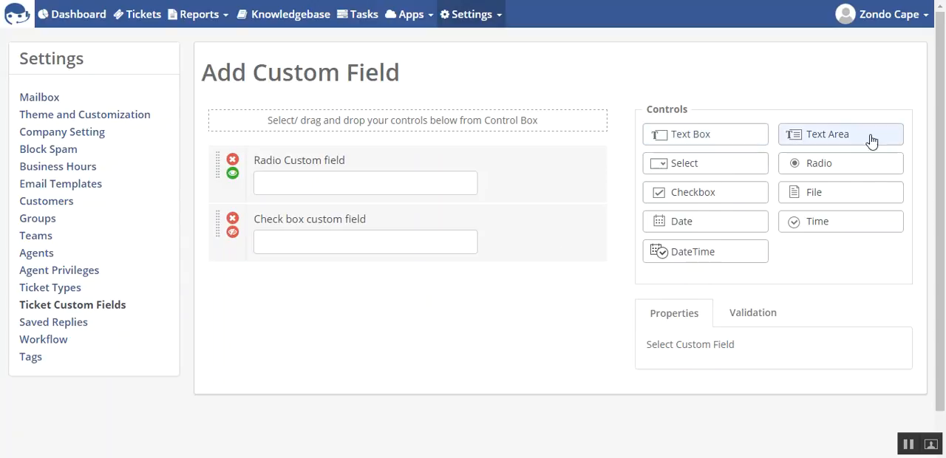
mouse_move(579, 350)
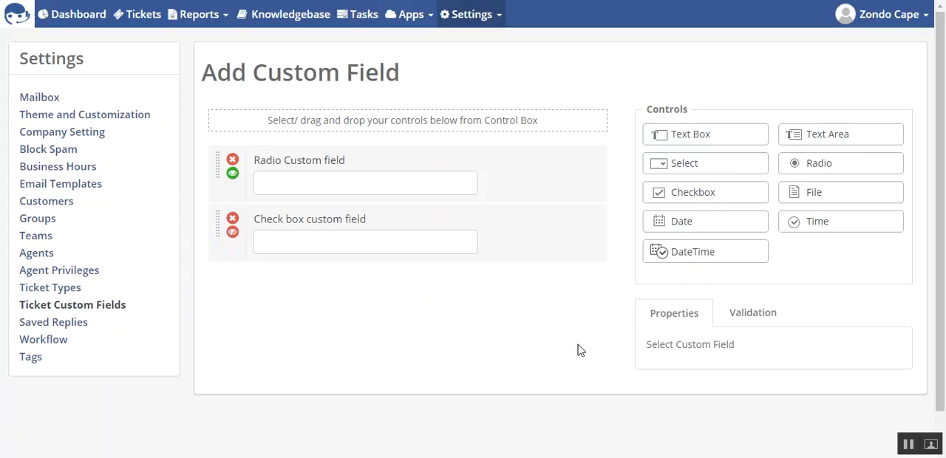